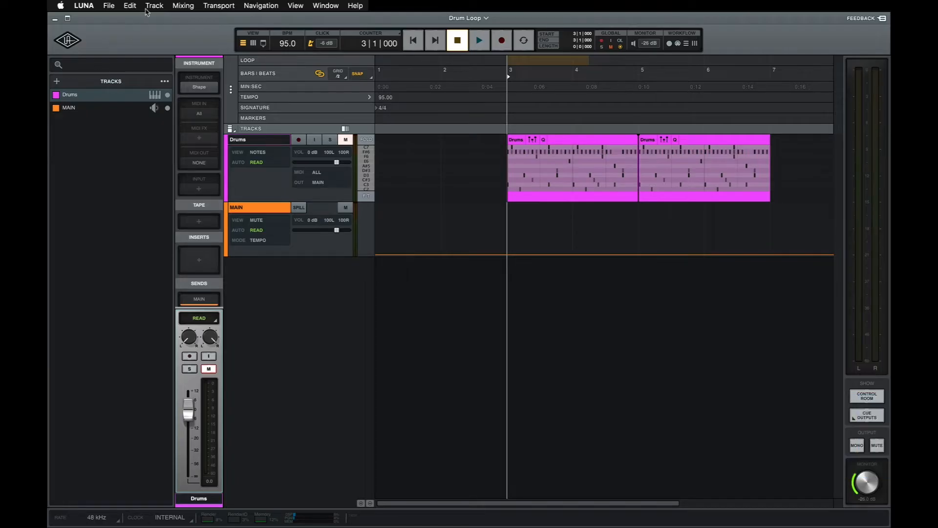
# - Create a new instrument track named 'New Drums' below the Drums track
pyautogui.click(154, 5)
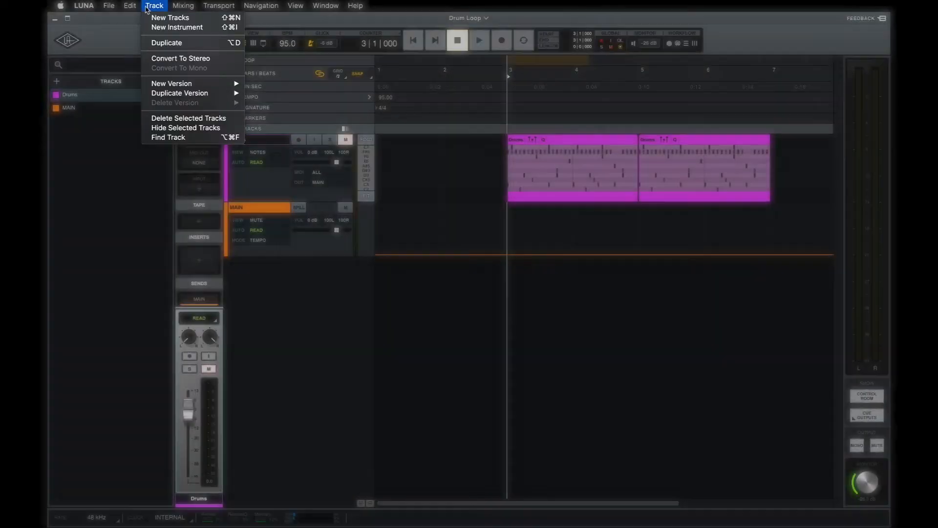
pyautogui.press('Cmd+Shift+I')
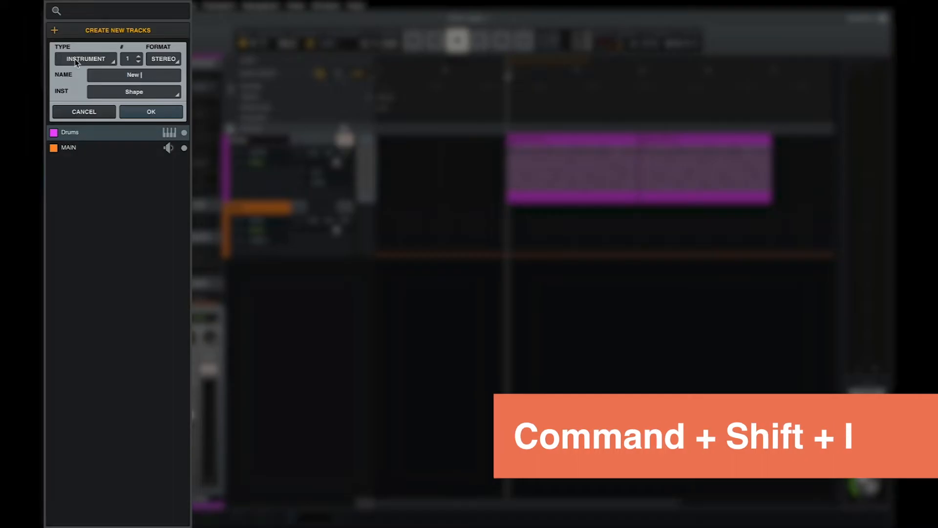
pyautogui.click(150, 112)
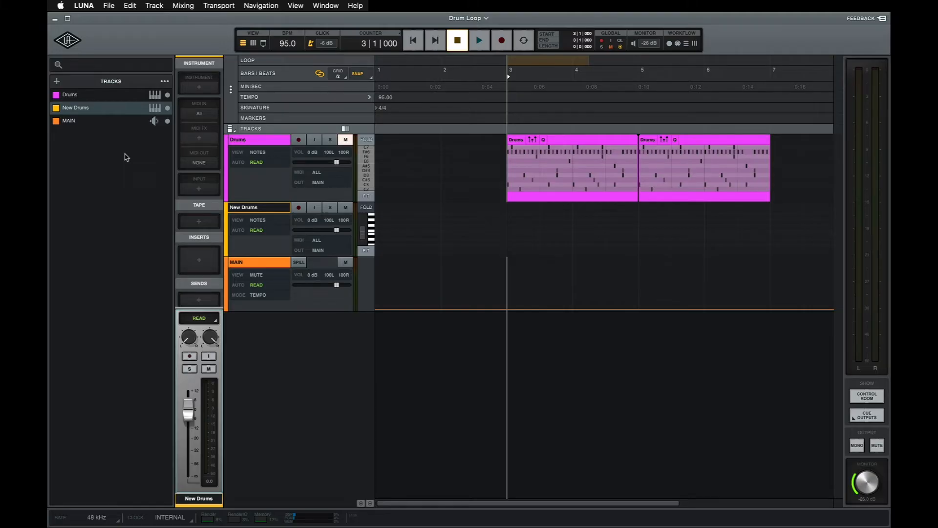
pyautogui.moveTo(198, 85)
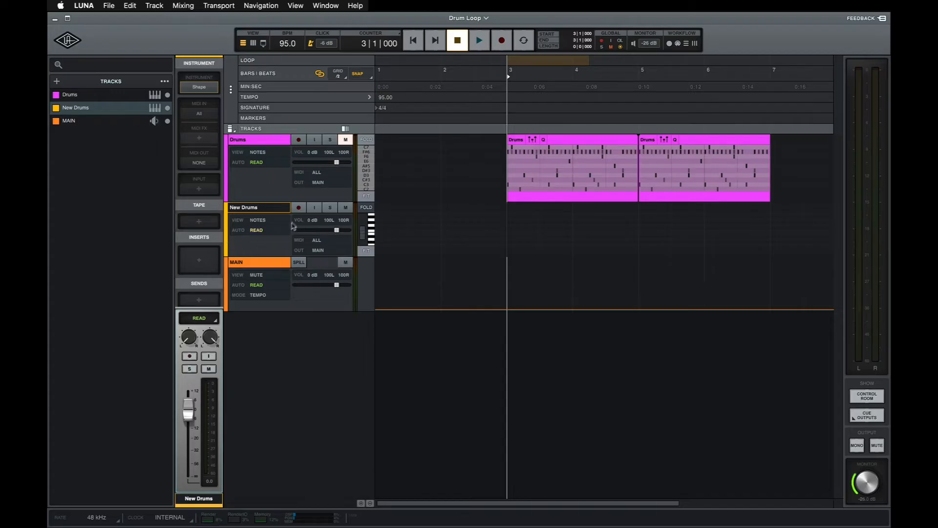
# - Show the MIDI toolbar strip with MIDI Merge and the on-screen MIDI keyboard
pyautogui.click(299, 208)
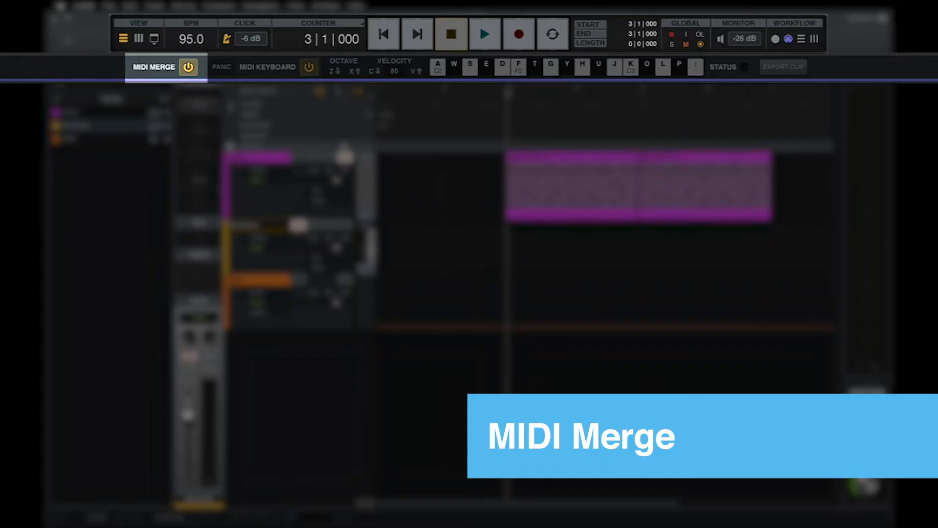
# - Record-arm the New Drums track with the original Drums track hidden
pyautogui.click(223, 8)
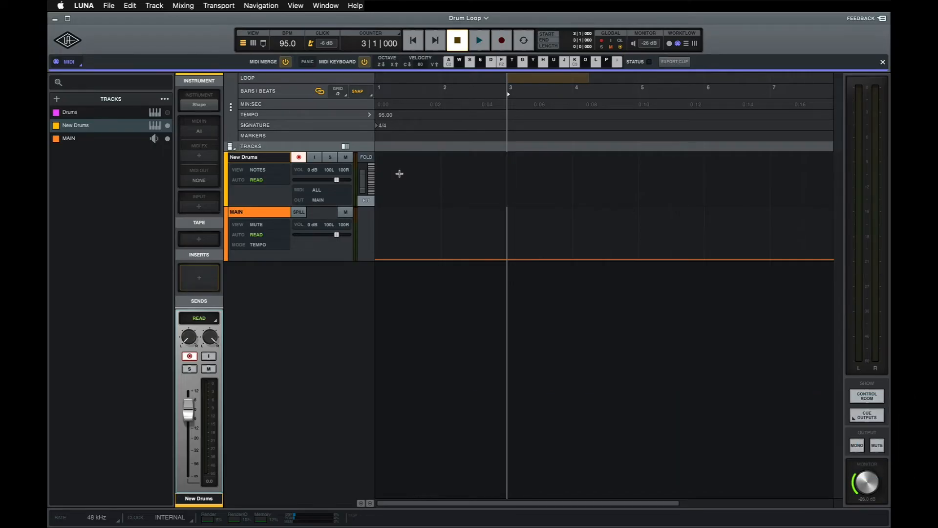
# - Record a first drum MIDI pass onto New Drums over bars 3–4
pyautogui.press('cmd+space')
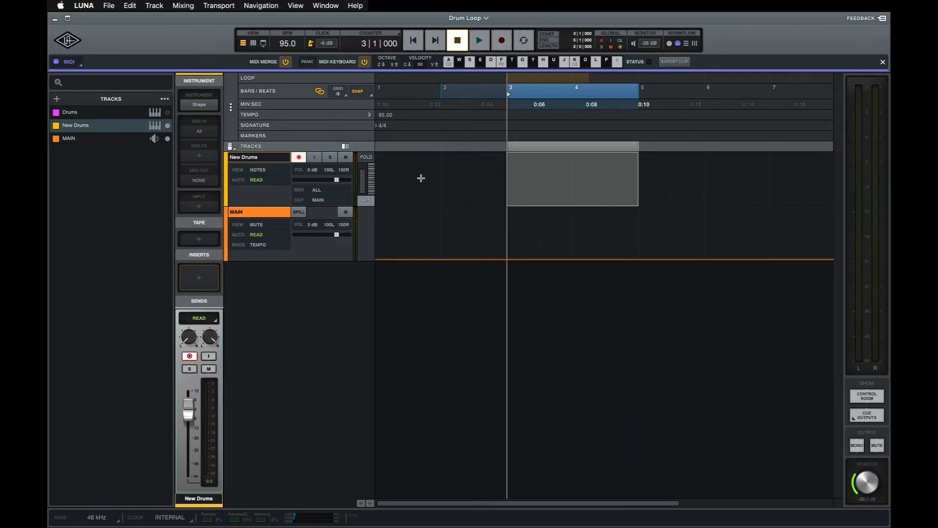
pyautogui.click(501, 40)
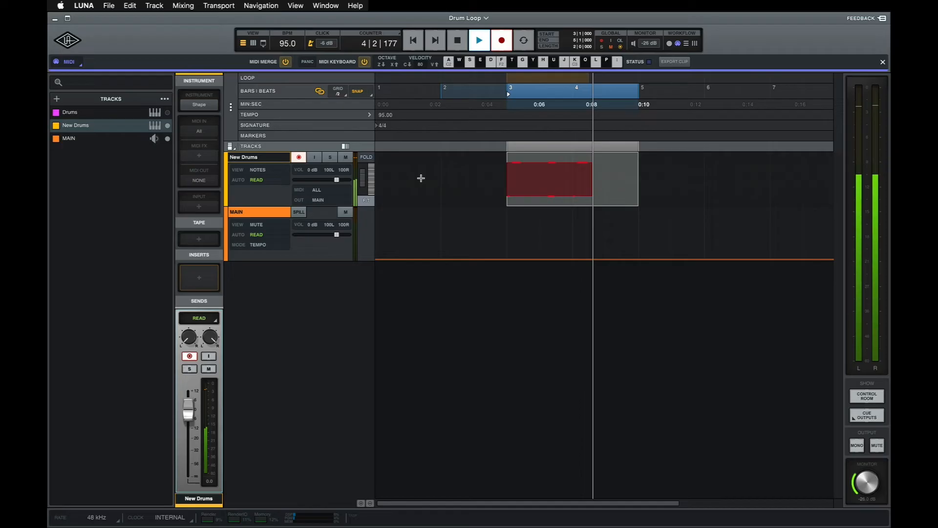
pyautogui.click(456, 41)
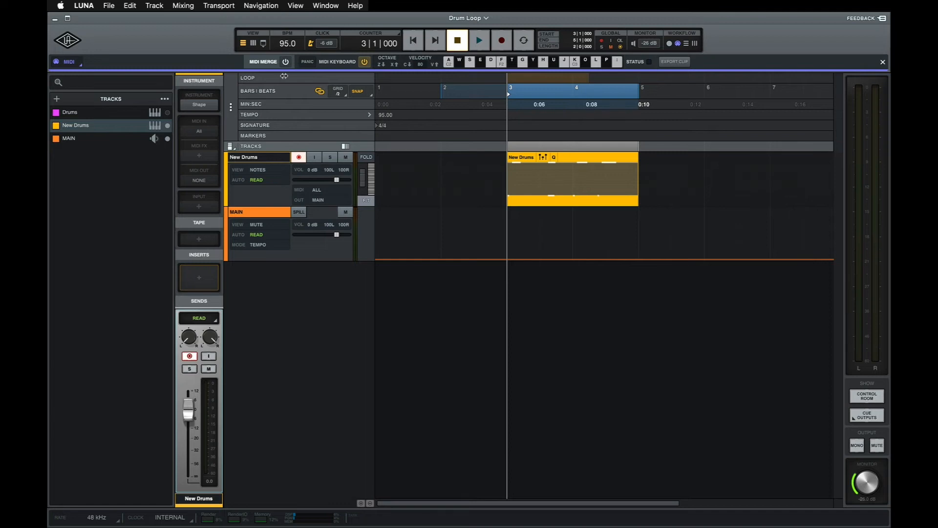
# - Record a second pass with MIDI Merge on into the same New Drums clip
pyautogui.click(479, 40)
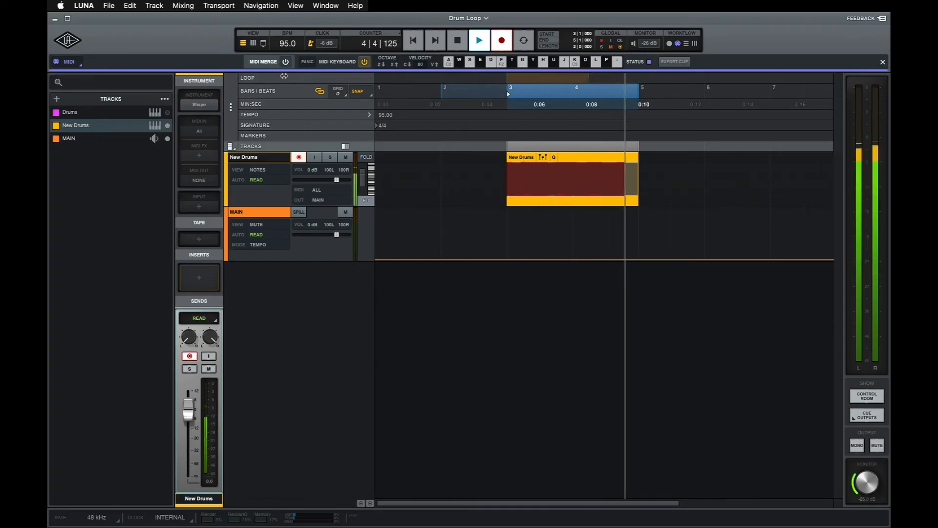
pyautogui.click(457, 41)
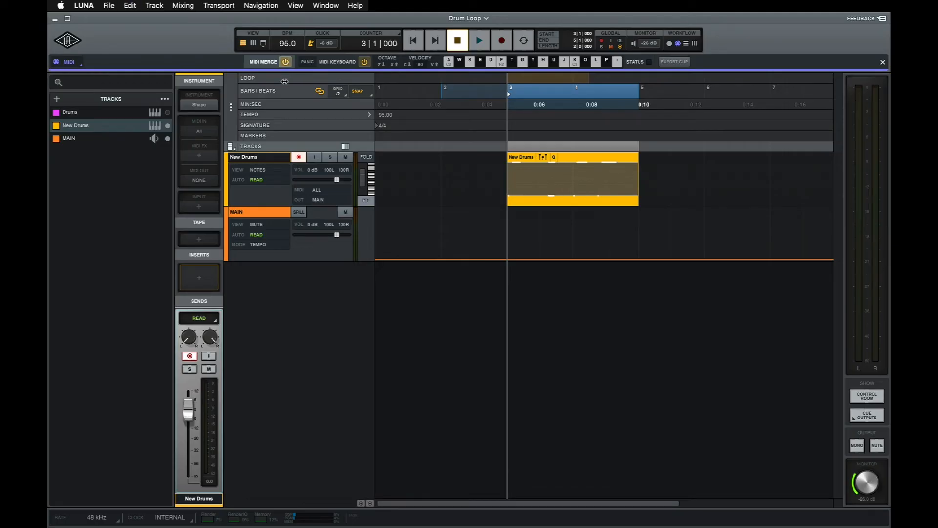
# - Record a third merged pass of drum hits into the New Drums clip
pyautogui.click(480, 40)
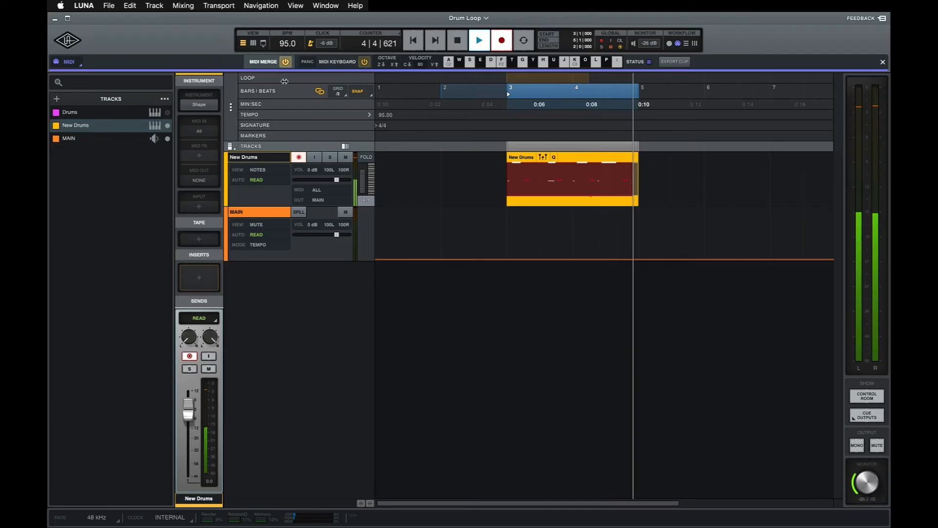
pyautogui.click(456, 40)
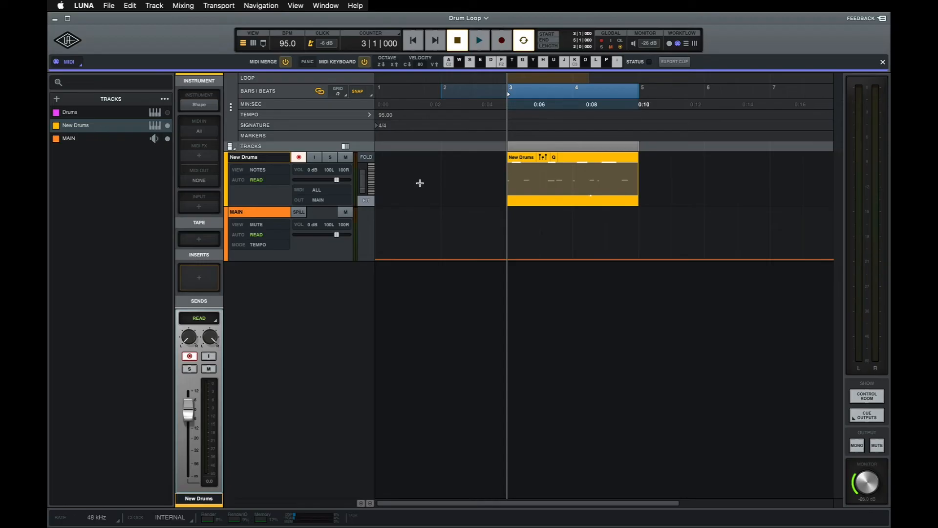
# - Play back the merged New Drums clip and stop
pyautogui.click(479, 40)
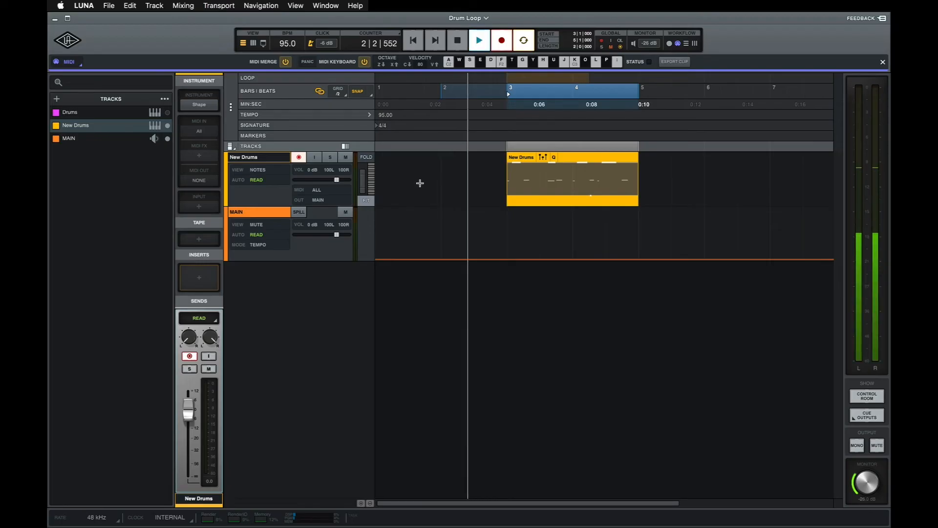
pyautogui.click(477, 39)
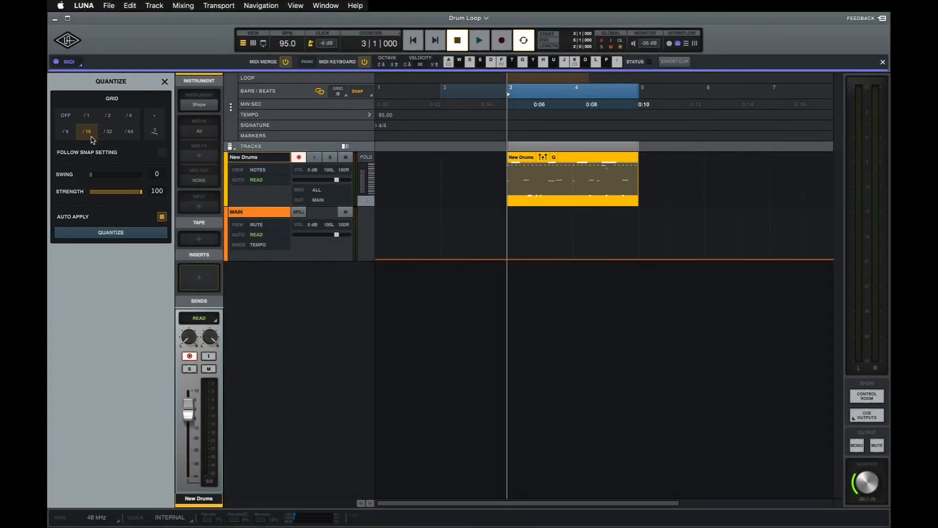
# - Quantize the clip to 1/16 notes at full strength, then audition the result
pyautogui.click(109, 131)
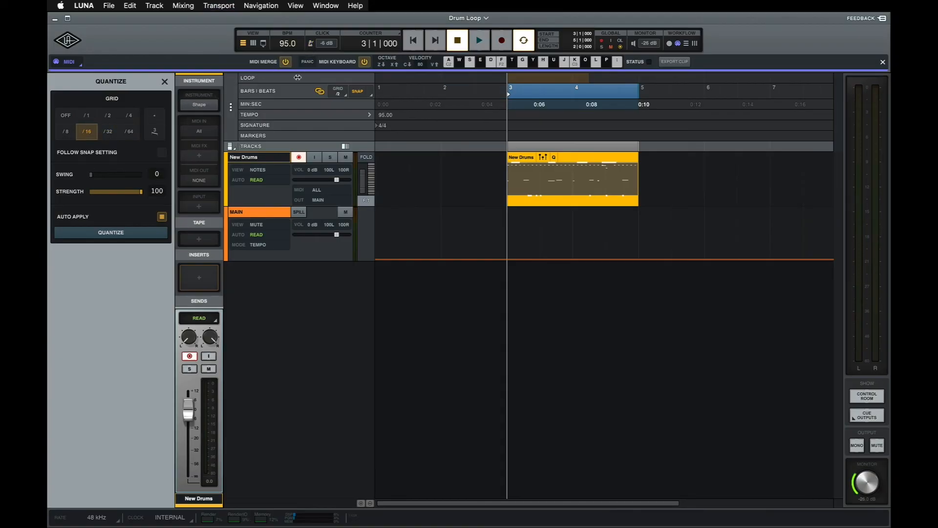
pyautogui.click(480, 39)
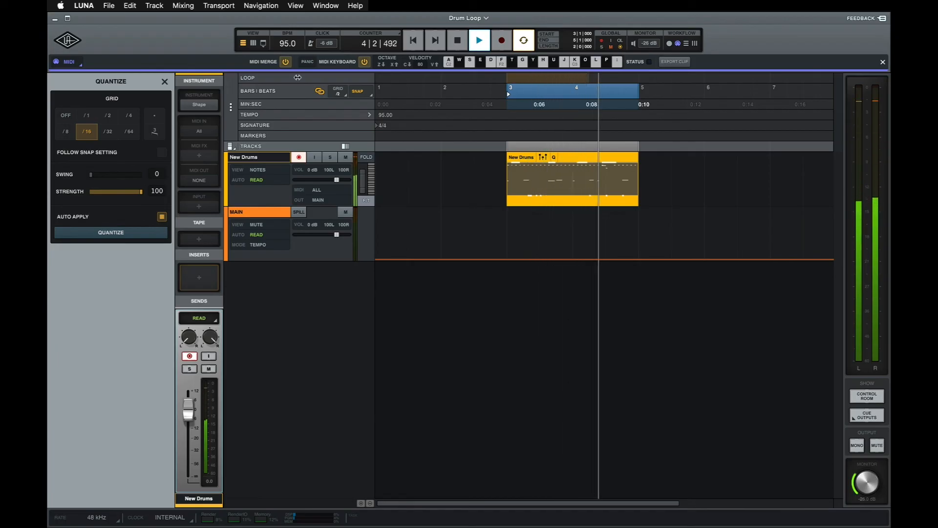
pyautogui.click(456, 40)
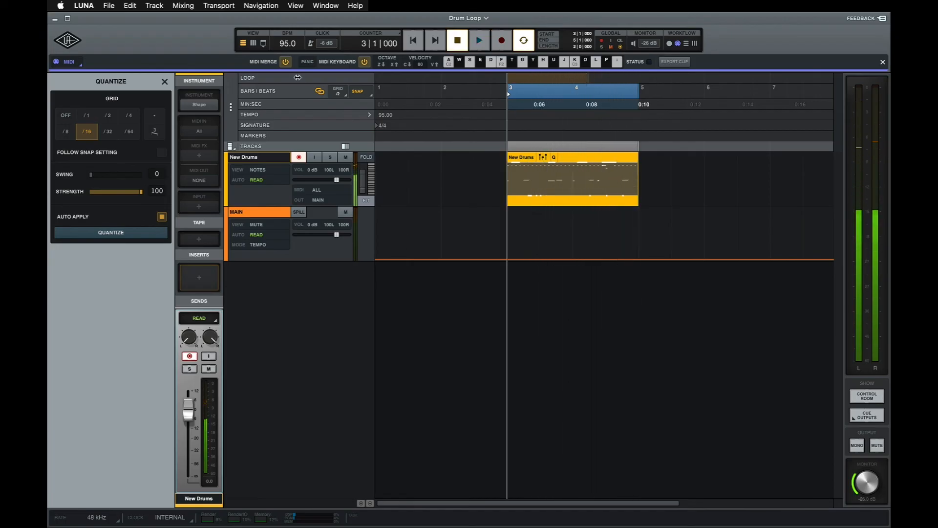